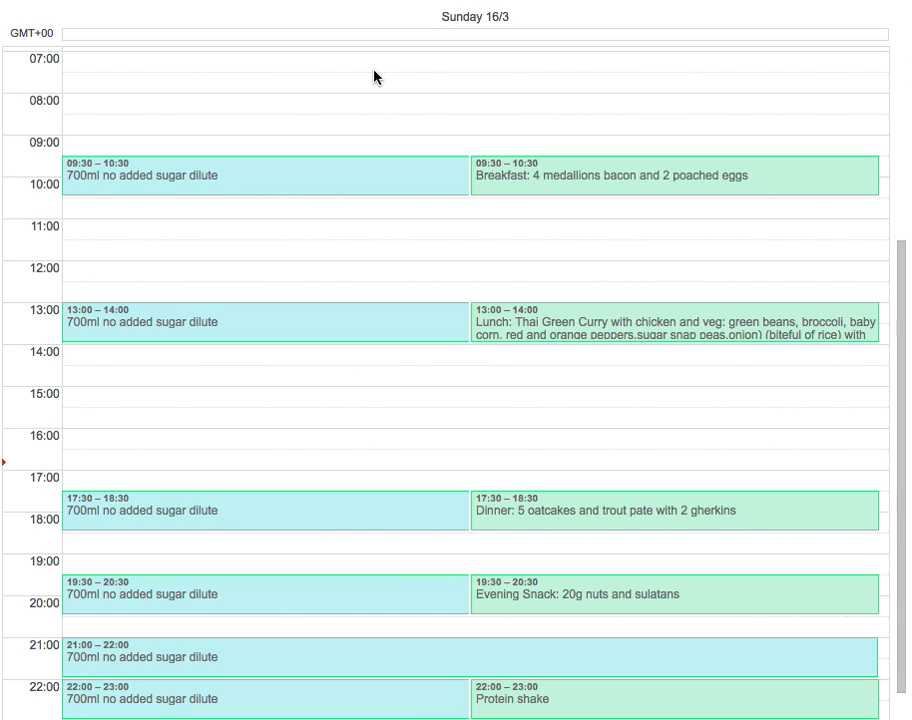
{"action": "mouse_move", "coordinate": [358, 98]}
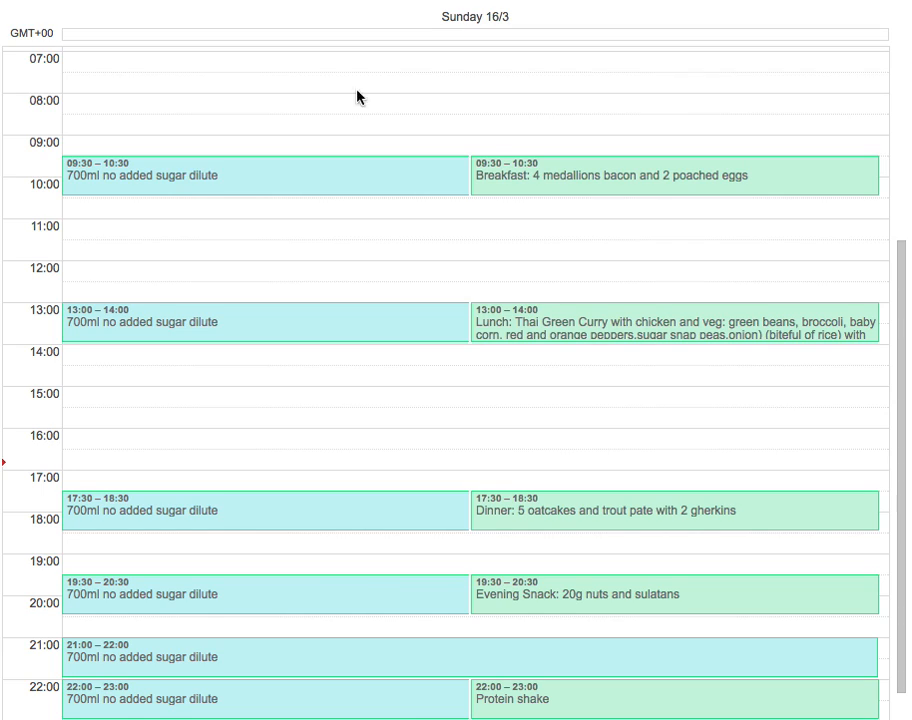
{"action": "scroll", "scroll_direction": "down", "scroll_amount": 3}
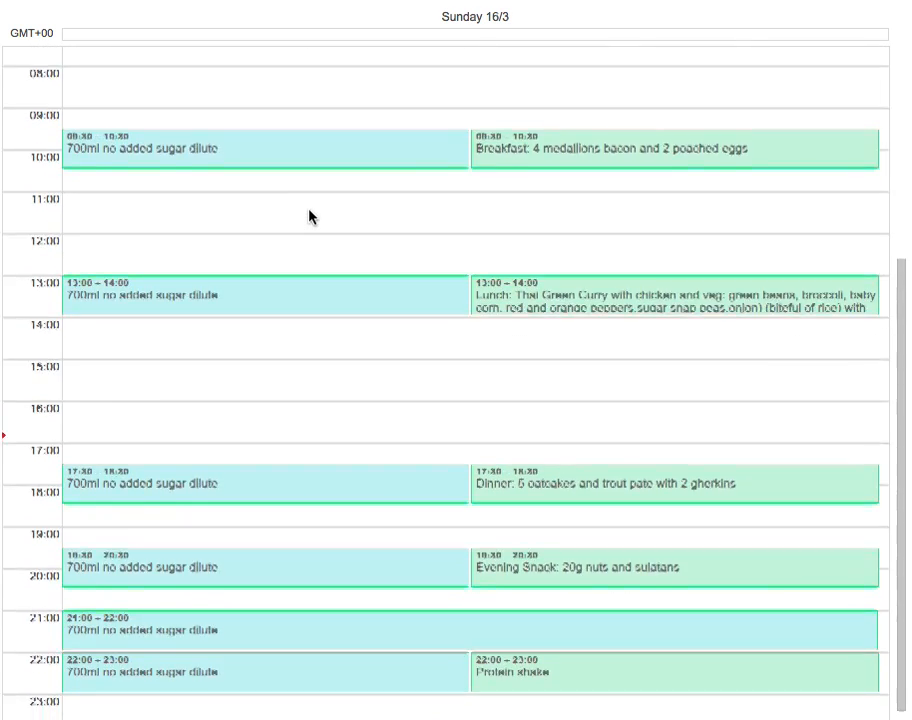
{"action": "scroll", "scroll_direction": "up", "scroll_amount": 3}
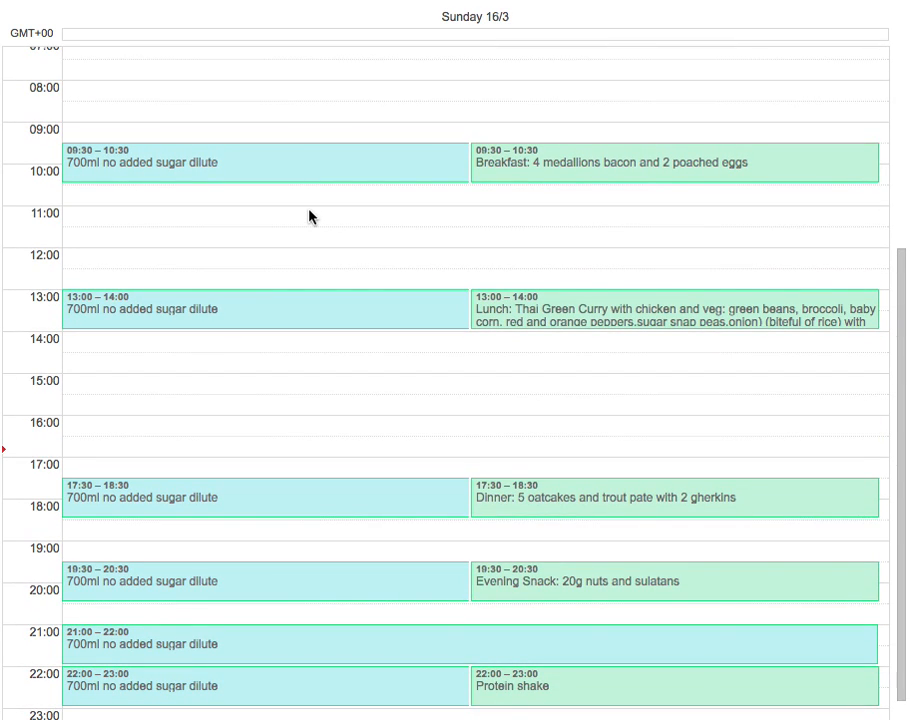
{"action": "mouse_move", "coordinate": [200, 444]}
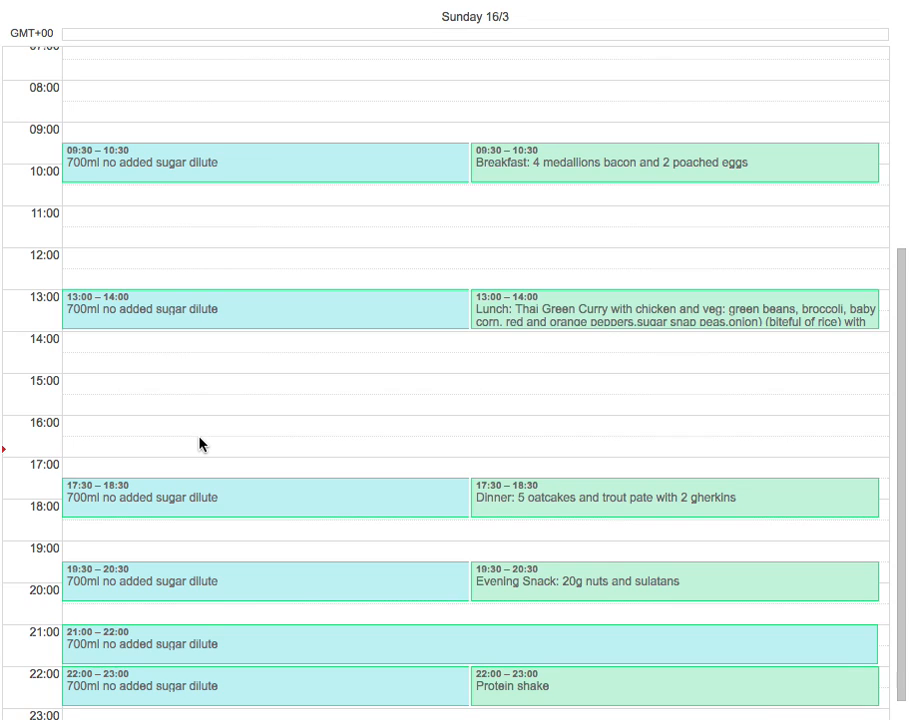
{"action": "mouse_move", "coordinate": [204, 512]}
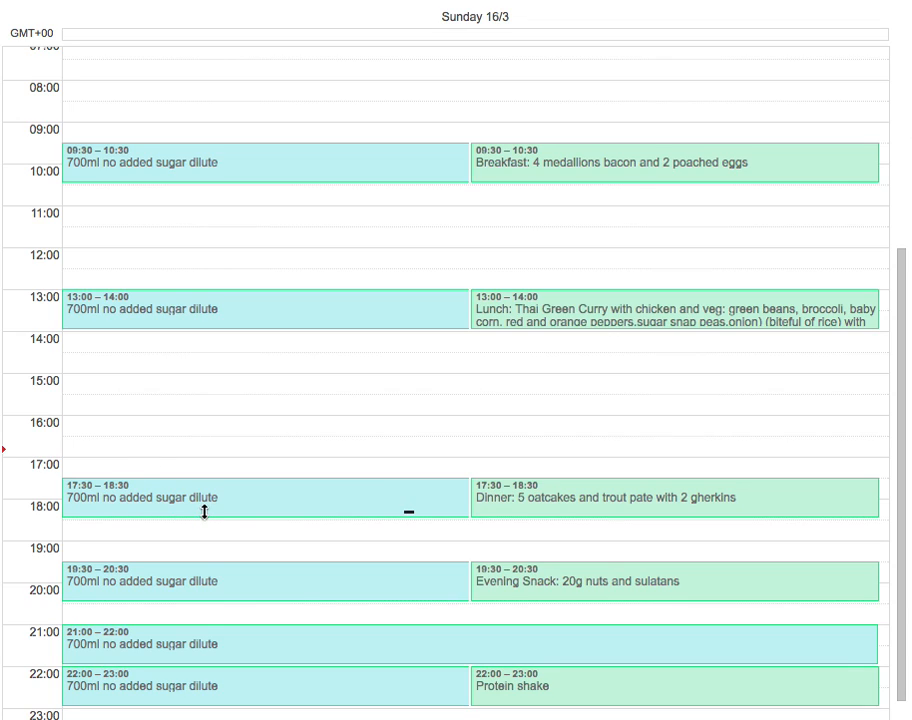
{"action": "mouse_move", "coordinate": [230, 512]}
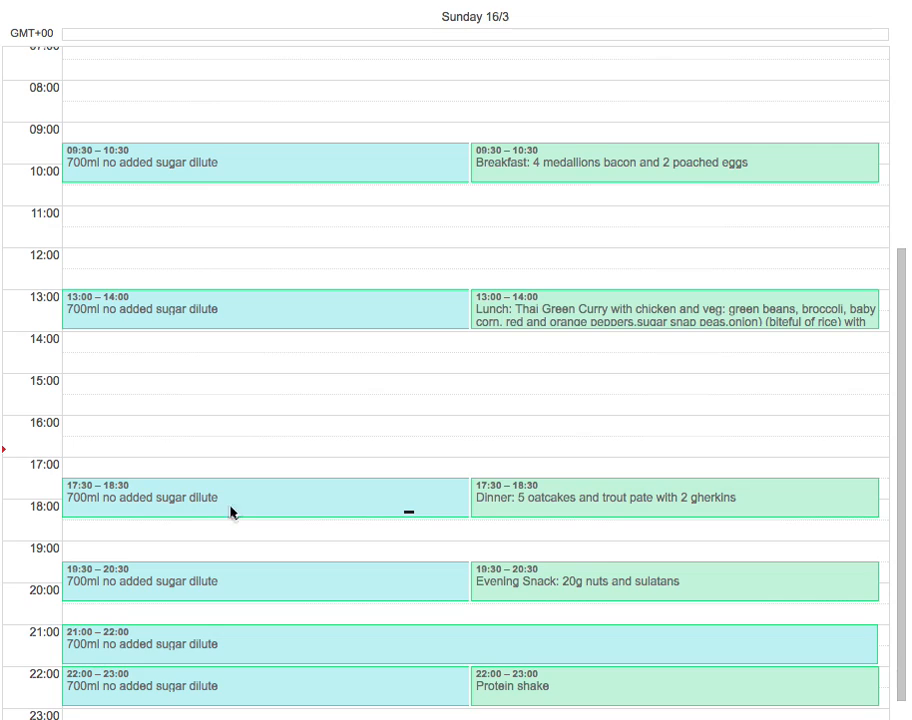
{"action": "mouse_move", "coordinate": [224, 442]}
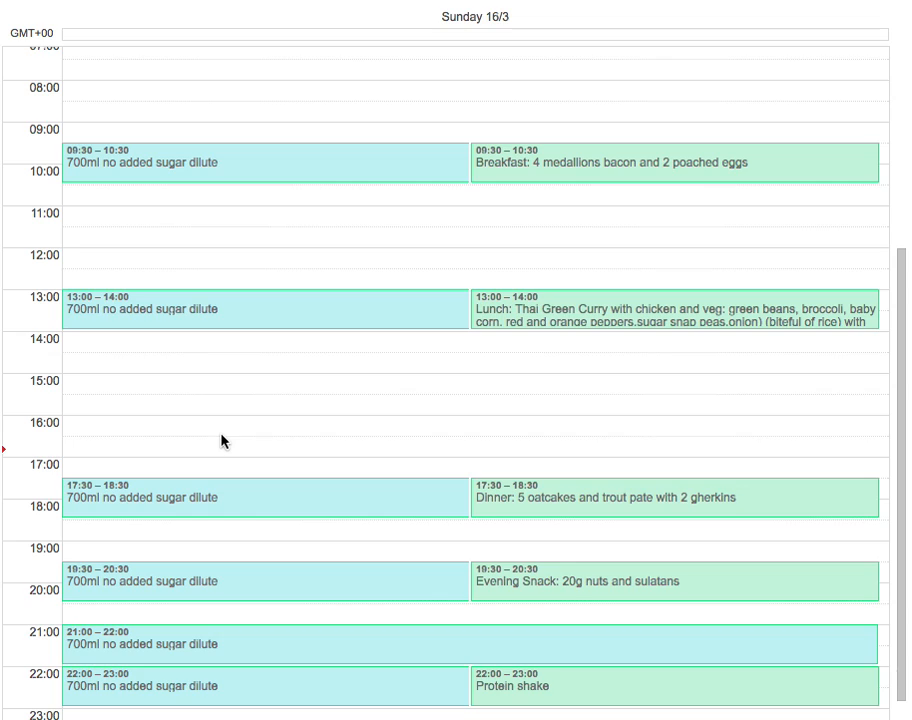
{"action": "mouse_move", "coordinate": [224, 432]}
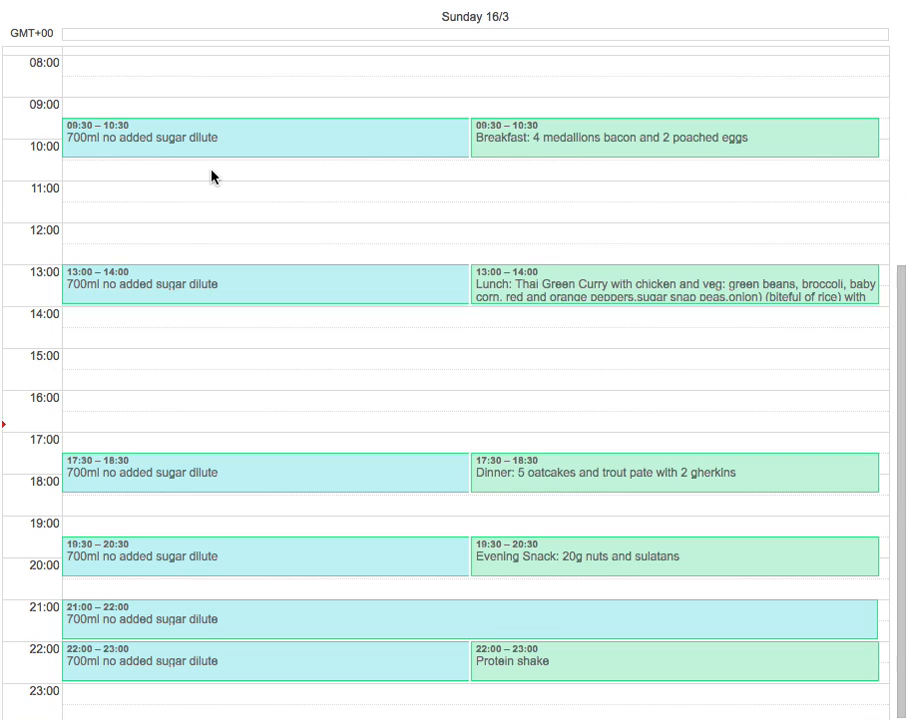
{"action": "mouse_move", "coordinate": [486, 204]}
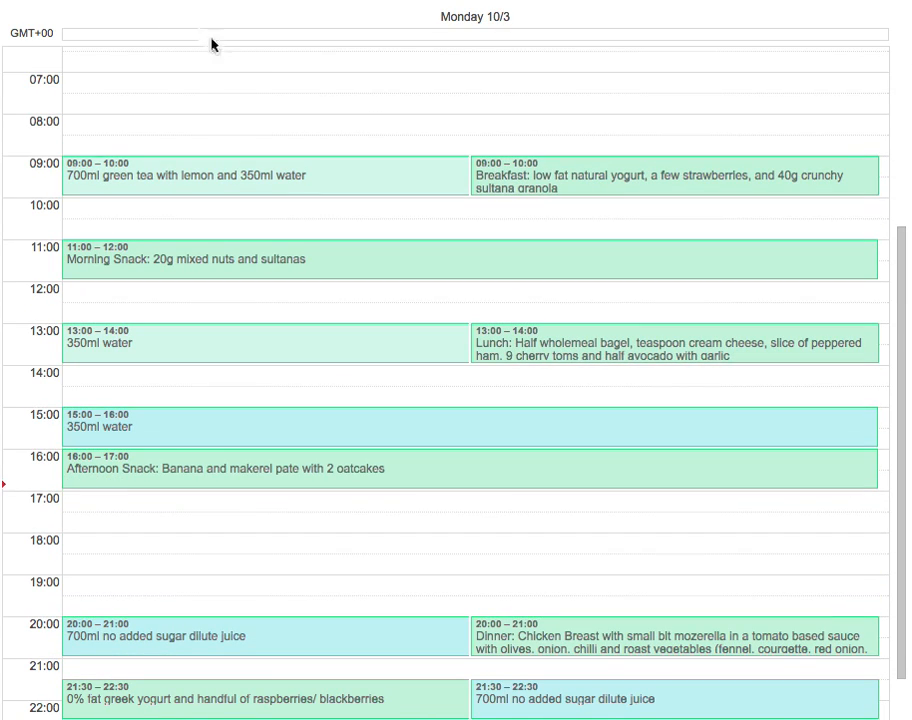
{"action": "scroll", "scroll_direction": "down", "scroll_amount": 3}
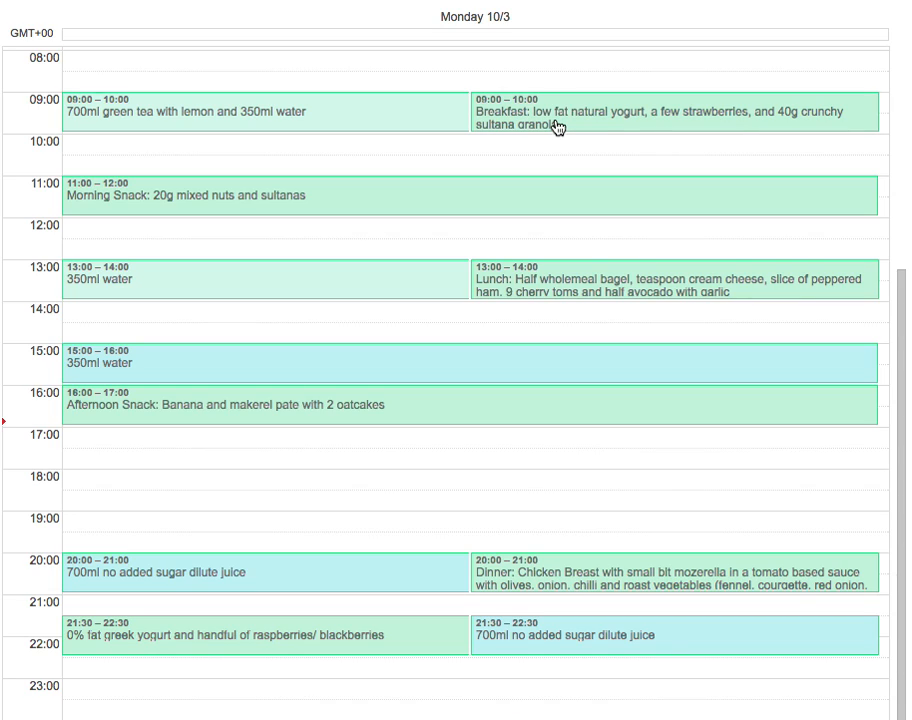
{"action": "mouse_move", "coordinate": [258, 76]}
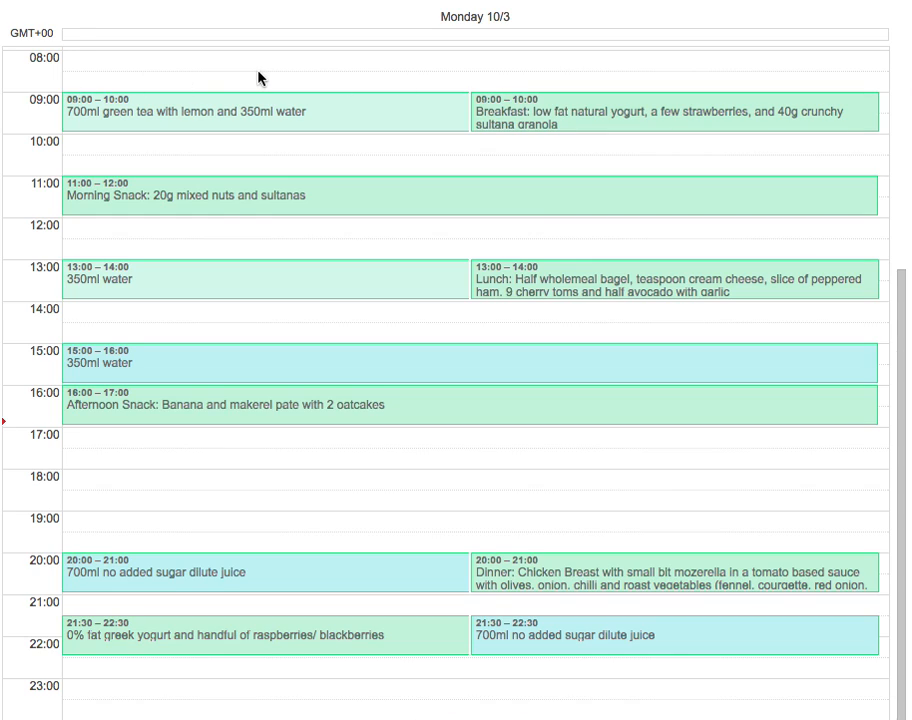
{"action": "mouse_move", "coordinate": [318, 80]}
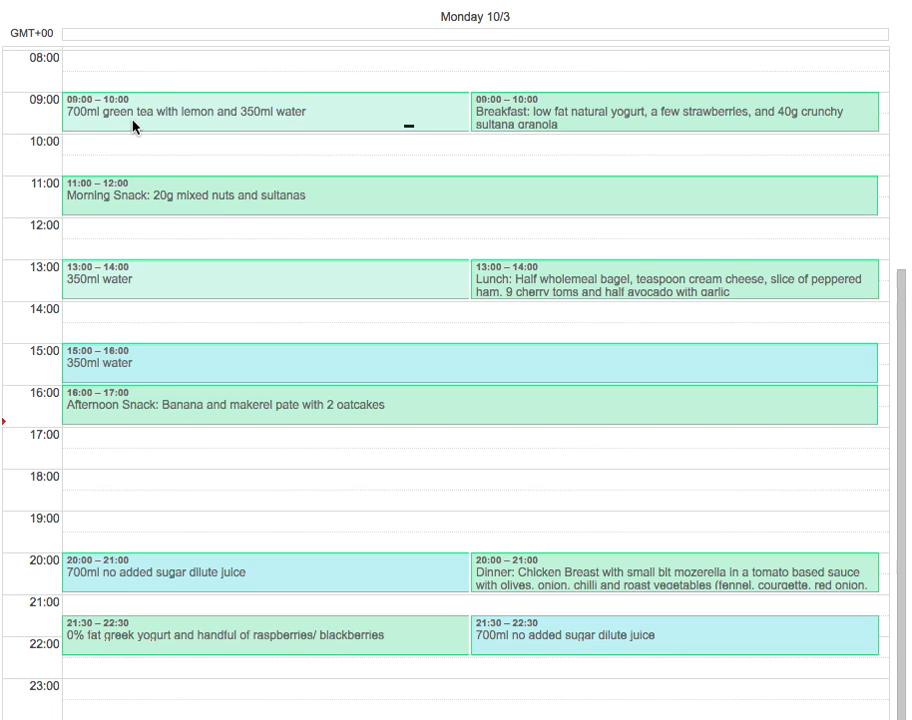
{"action": "mouse_move", "coordinate": [230, 128]}
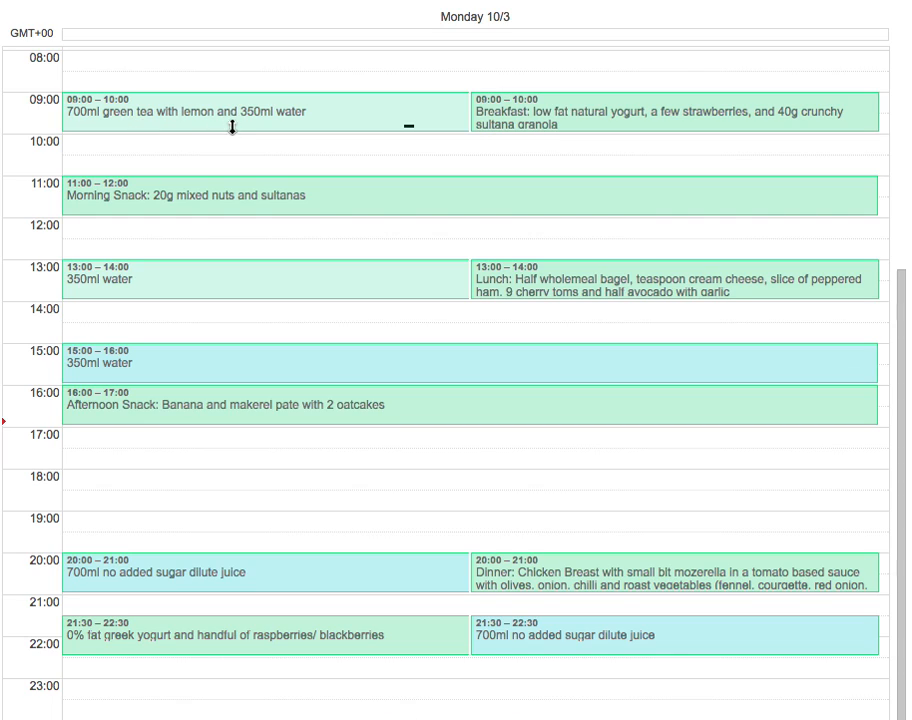
{"action": "mouse_move", "coordinate": [218, 160]}
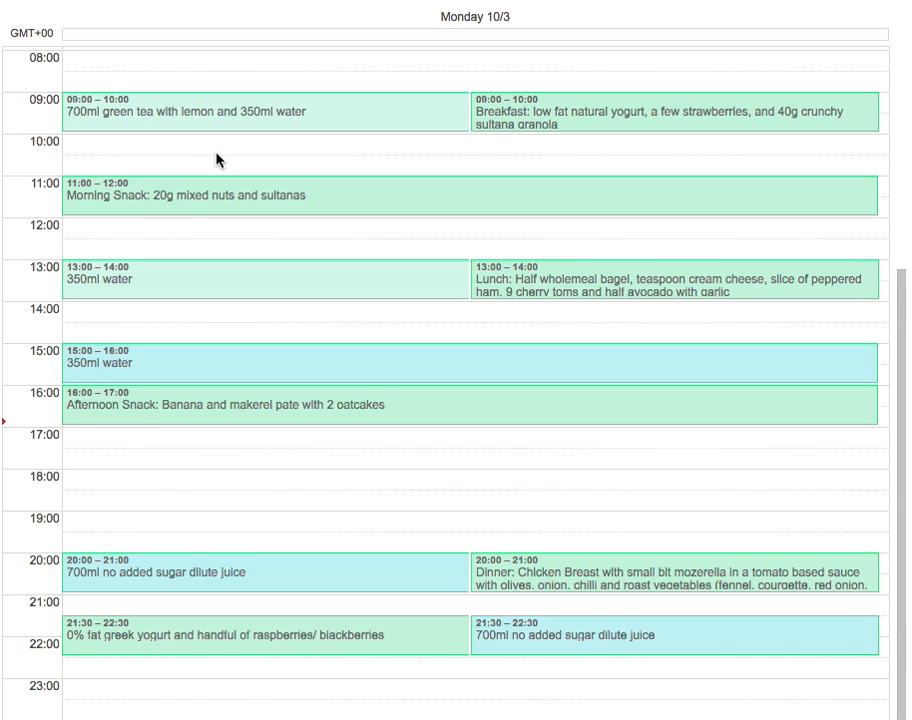
{"action": "mouse_move", "coordinate": [480, 146]}
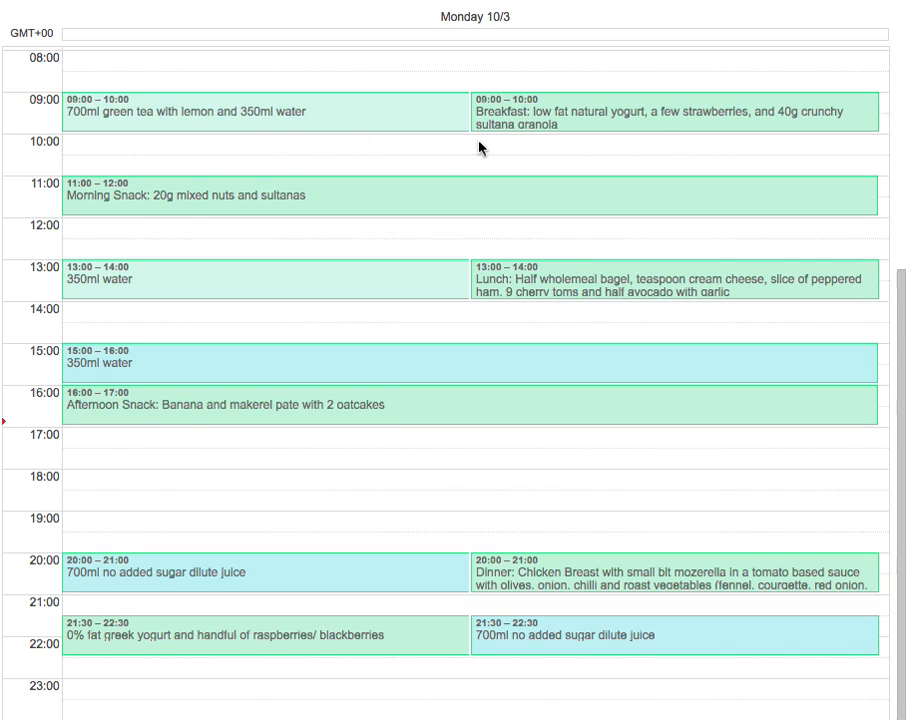
{"action": "mouse_move", "coordinate": [520, 296]}
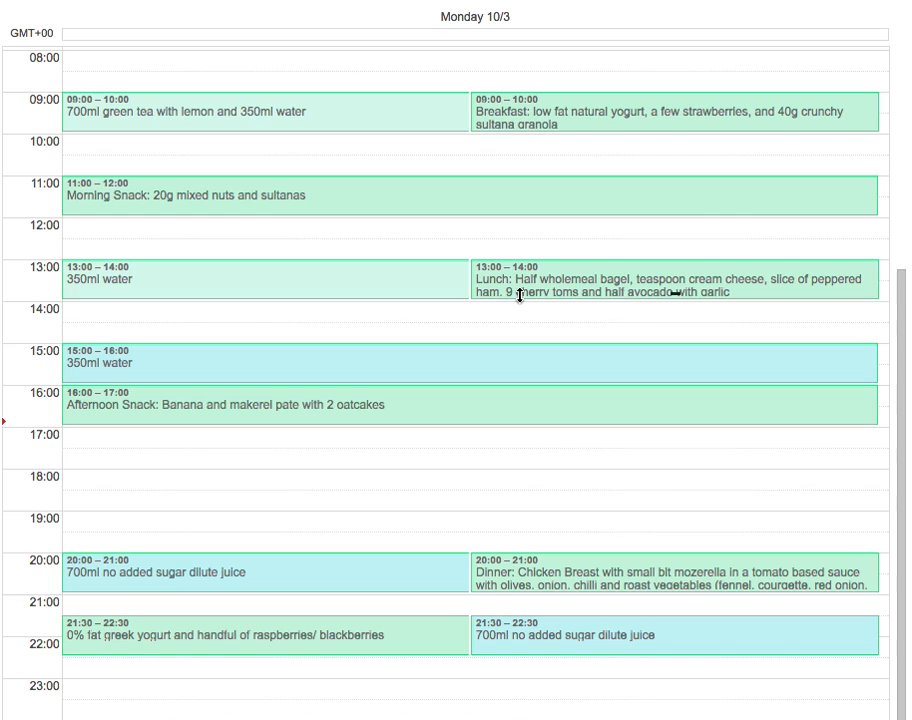
{"action": "mouse_move", "coordinate": [124, 460]}
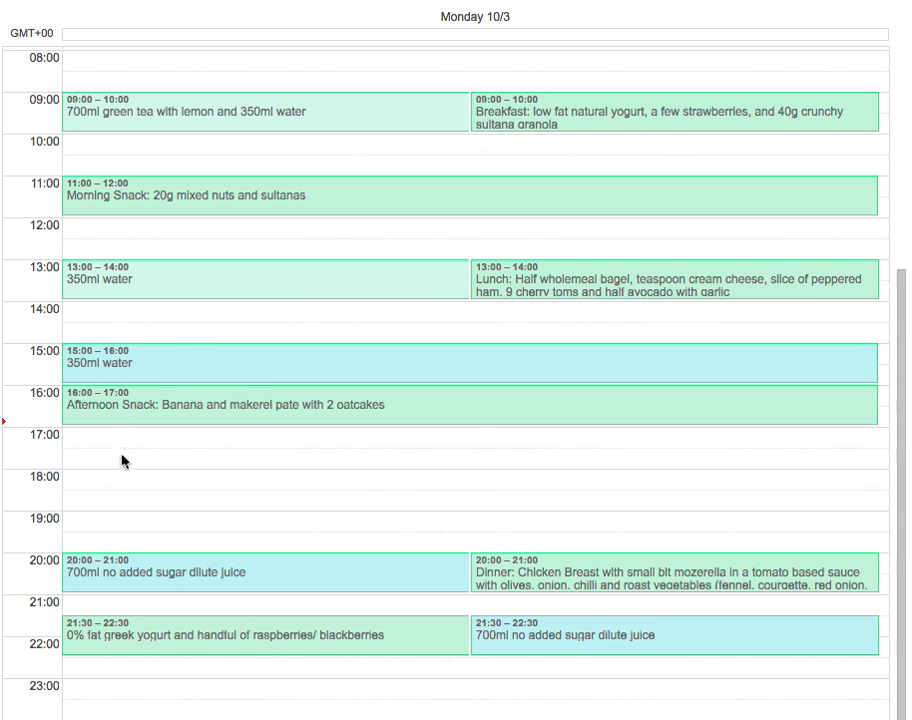
{"action": "mouse_move", "coordinate": [152, 442]}
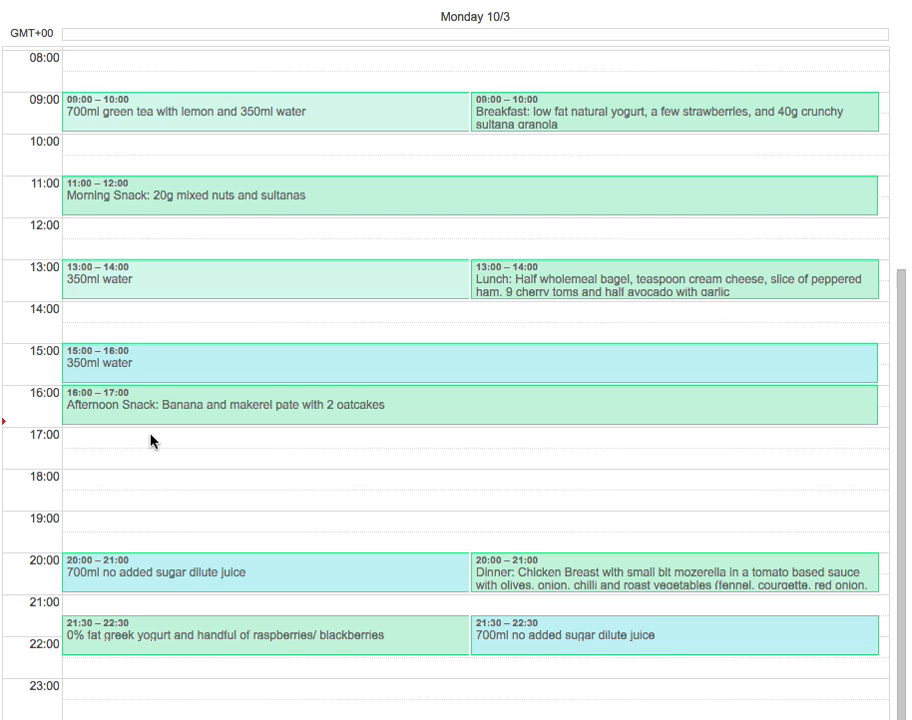
{"action": "mouse_move", "coordinate": [144, 512]}
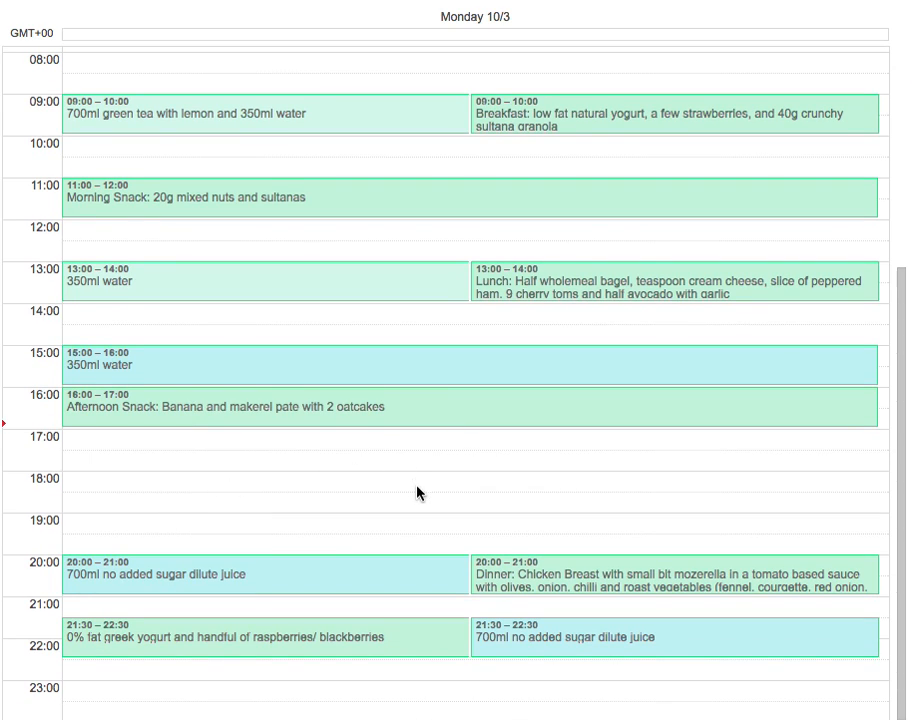
{"action": "mouse_move", "coordinate": [126, 532]}
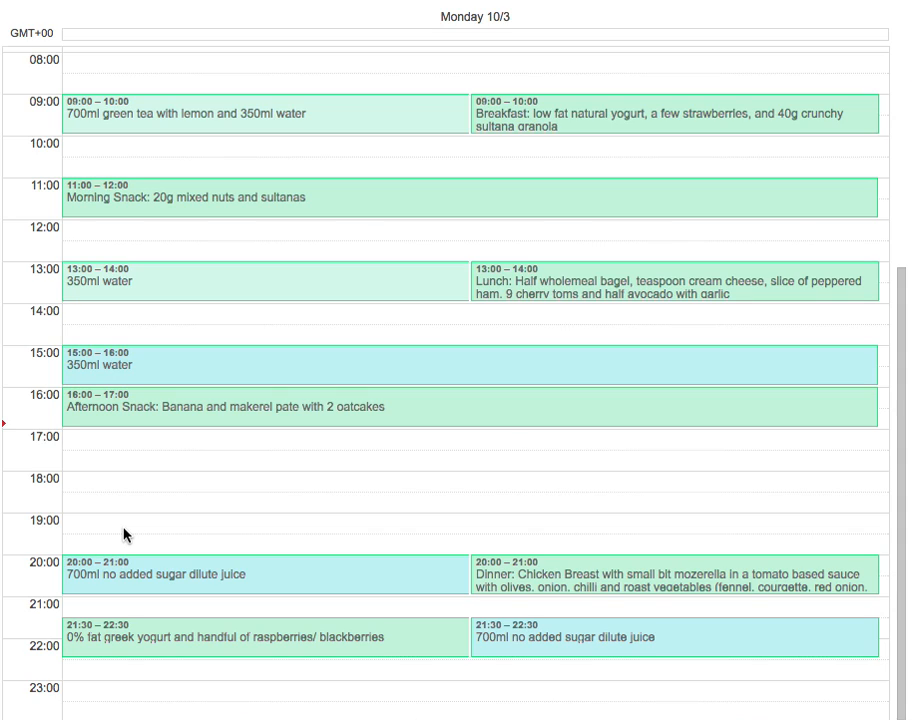
{"action": "mouse_move", "coordinate": [108, 520]}
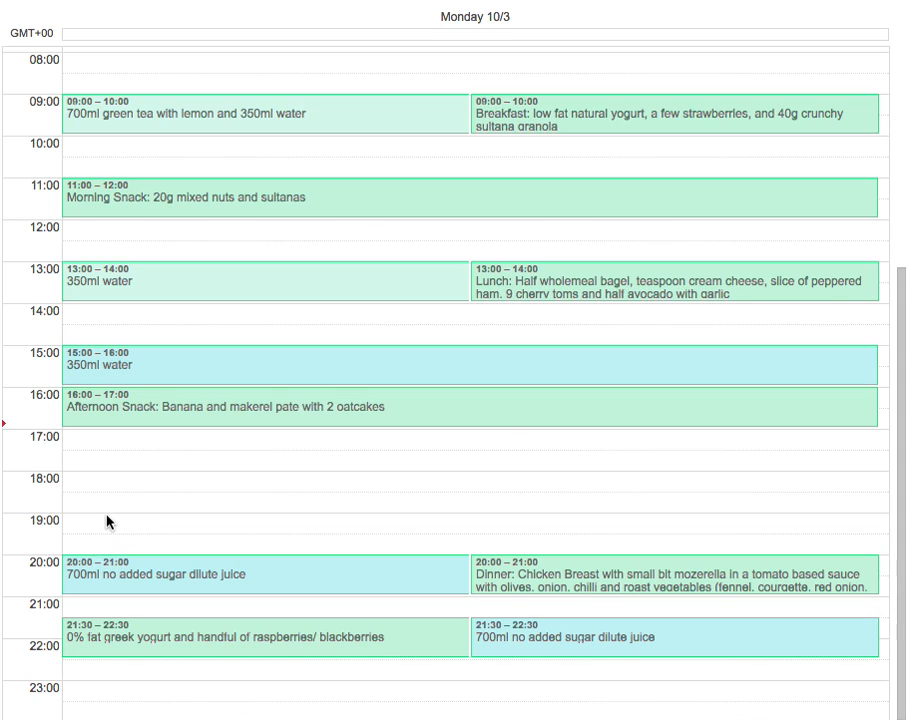
{"action": "mouse_move", "coordinate": [536, 566]}
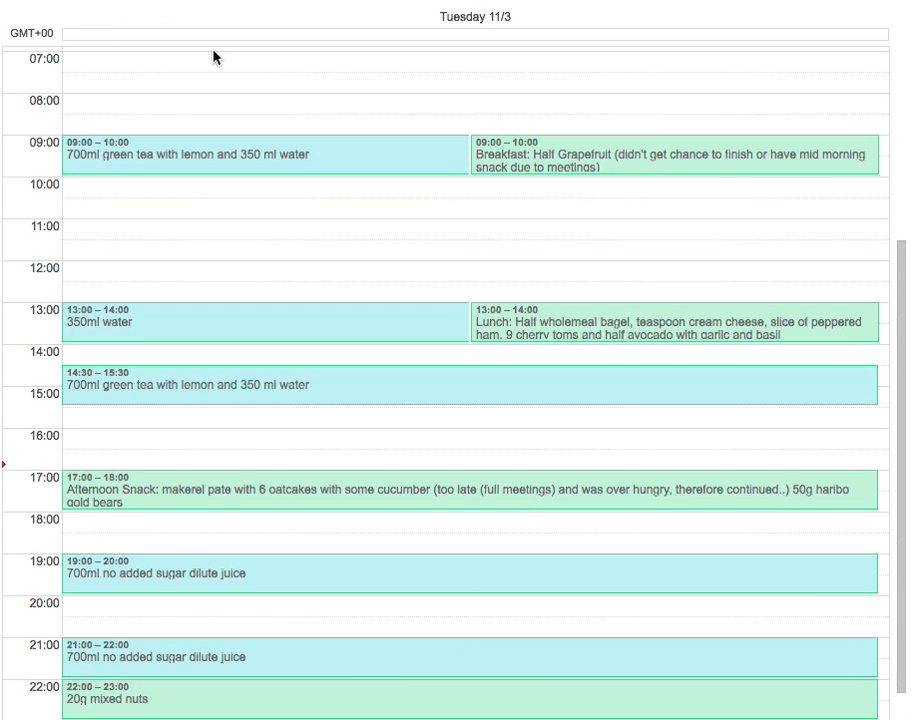
{"action": "scroll", "scroll_direction": "down", "scroll_amount": 3}
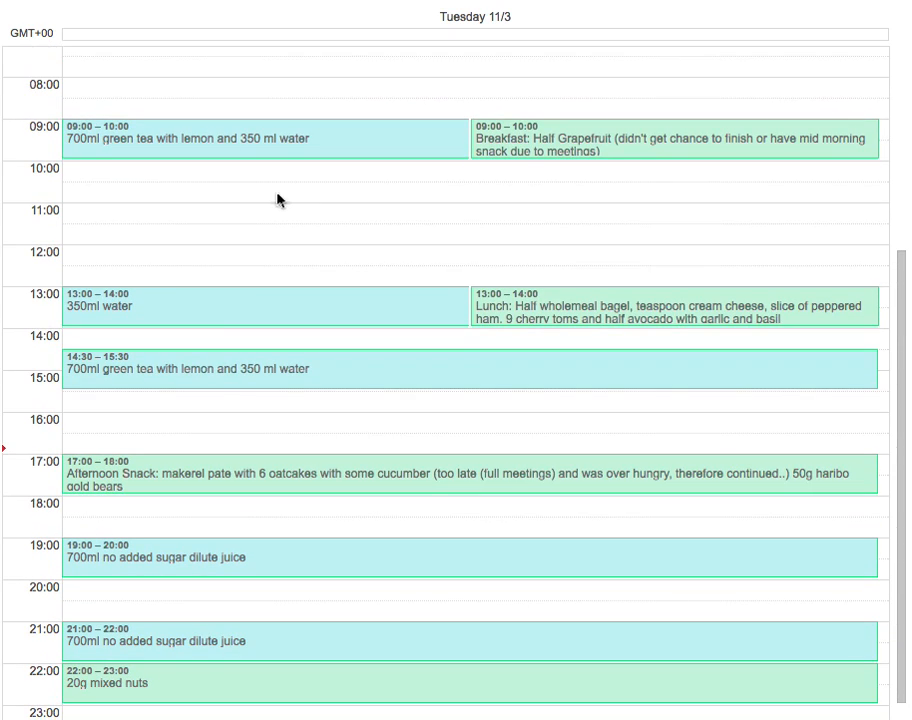
{"action": "mouse_move", "coordinate": [324, 216]}
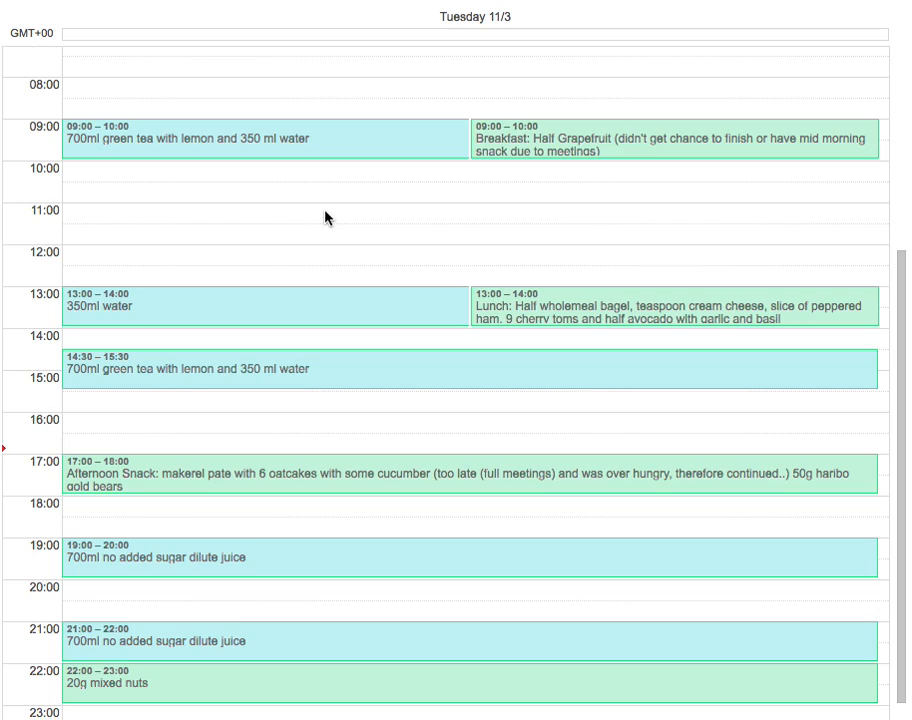
{"action": "scroll", "scroll_direction": "up", "scroll_amount": 3}
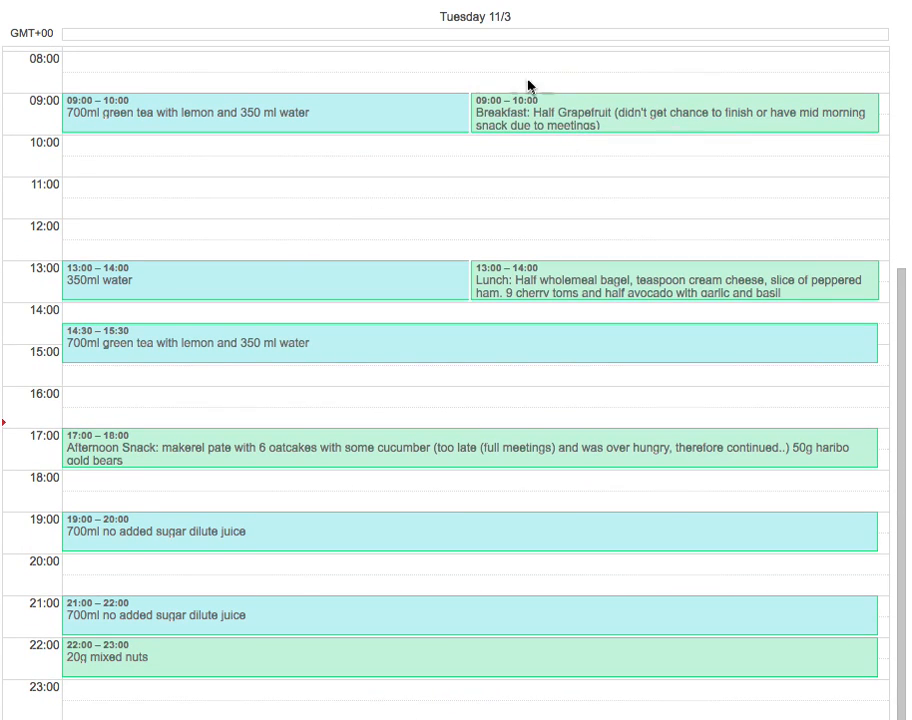
{"action": "mouse_move", "coordinate": [486, 230]}
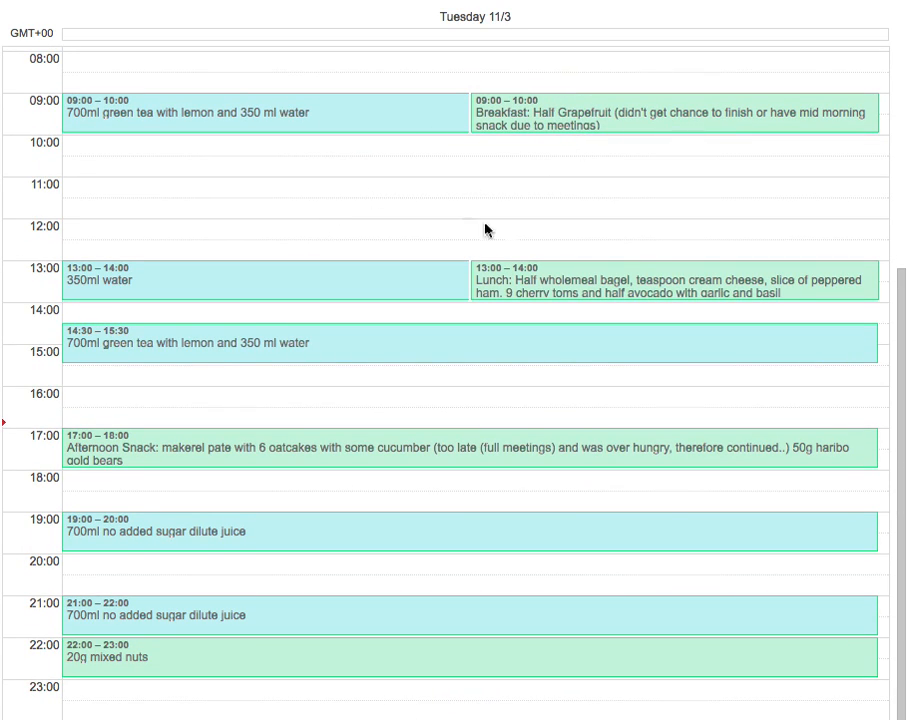
{"action": "mouse_move", "coordinate": [556, 284]}
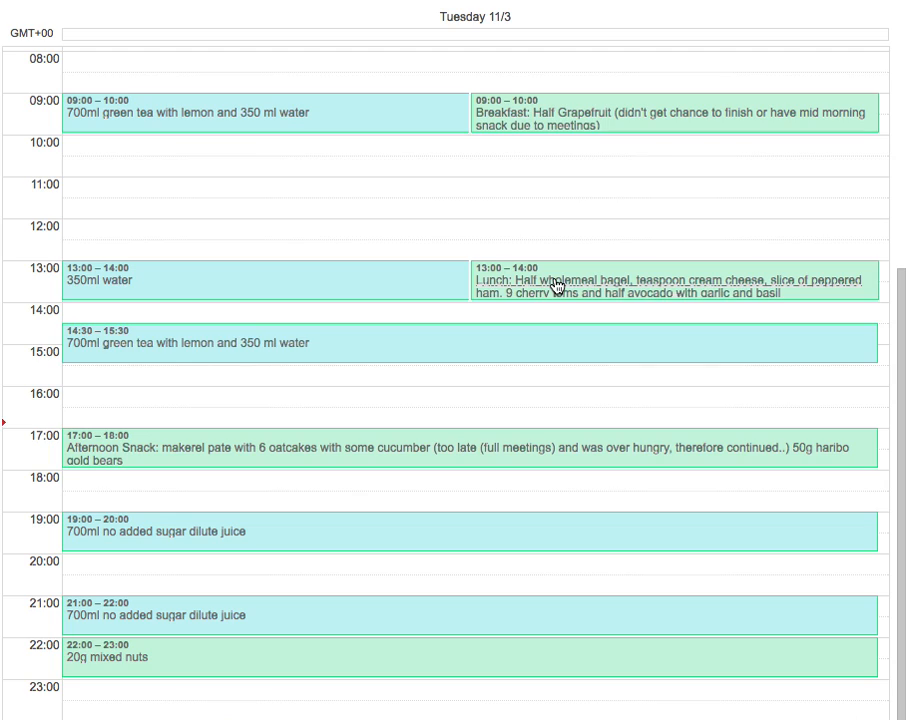
{"action": "mouse_move", "coordinate": [250, 456]}
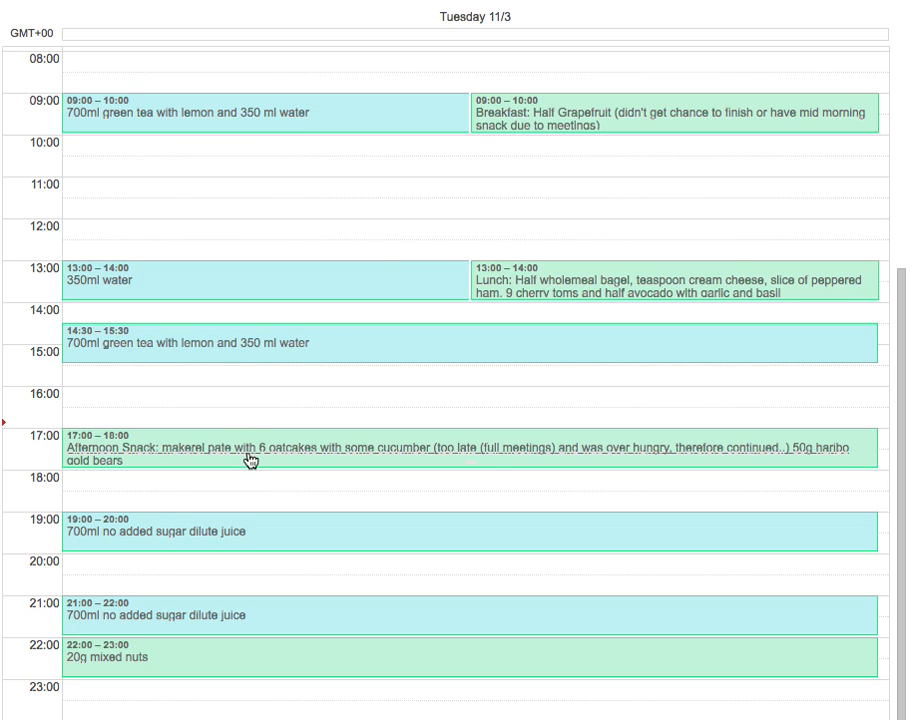
{"action": "mouse_move", "coordinate": [288, 480]}
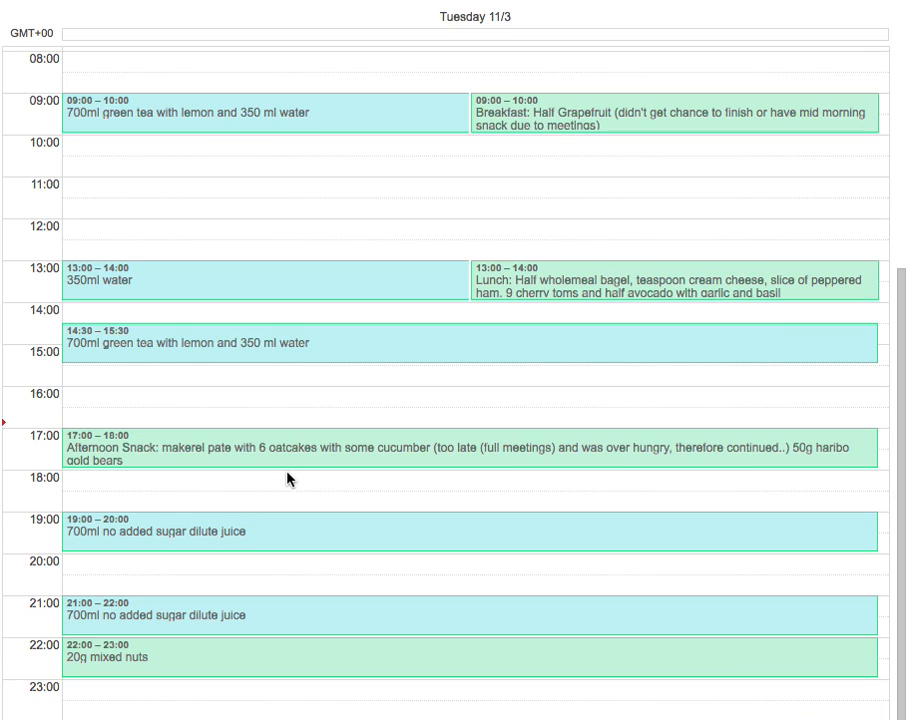
{"action": "mouse_move", "coordinate": [236, 596]}
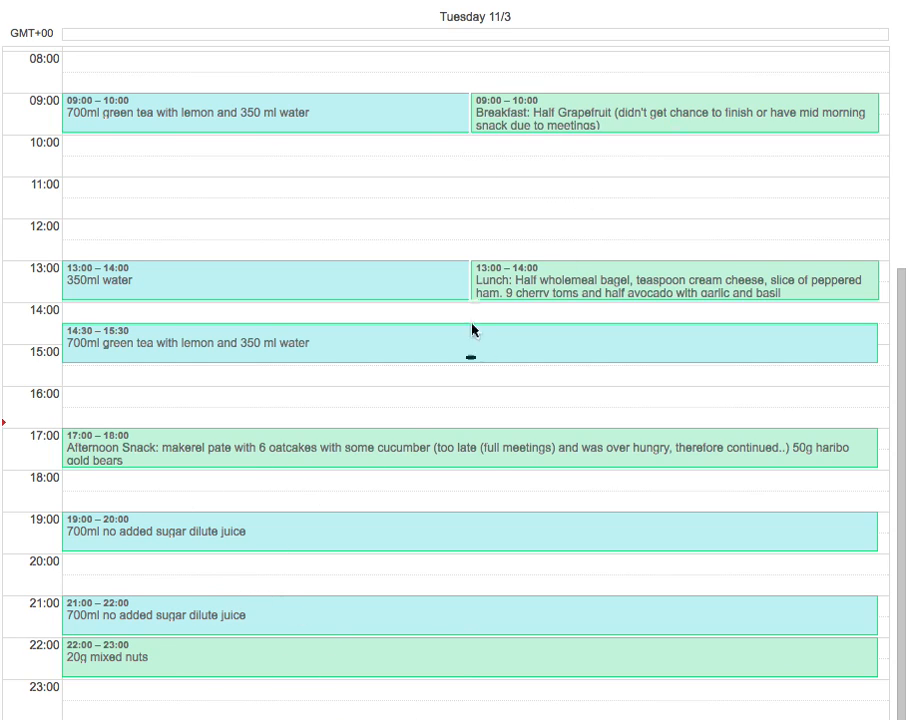
{"action": "mouse_move", "coordinate": [488, 552]}
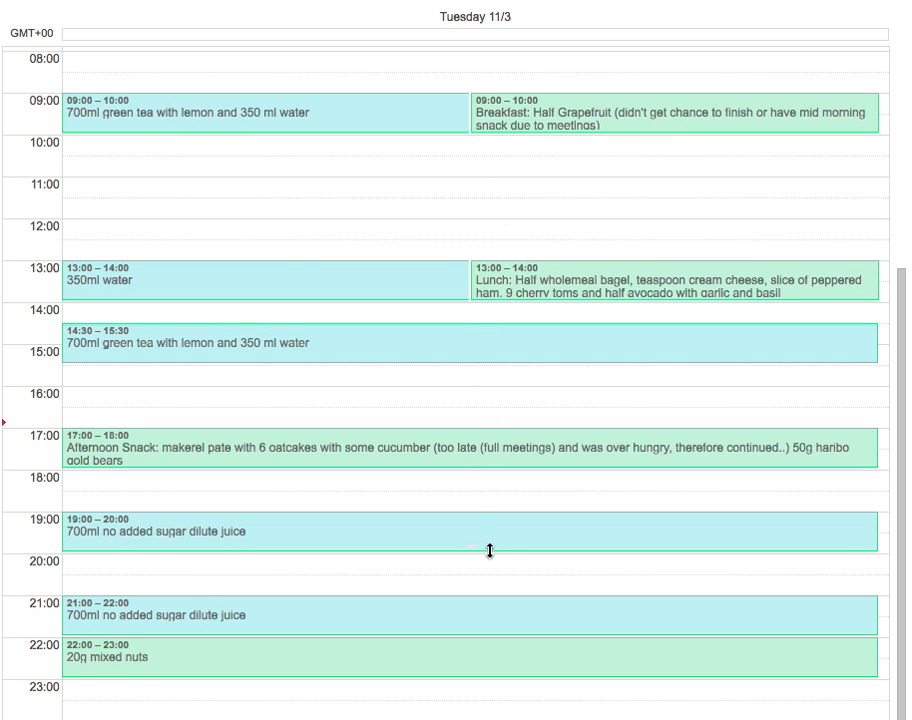
{"action": "mouse_move", "coordinate": [462, 658]}
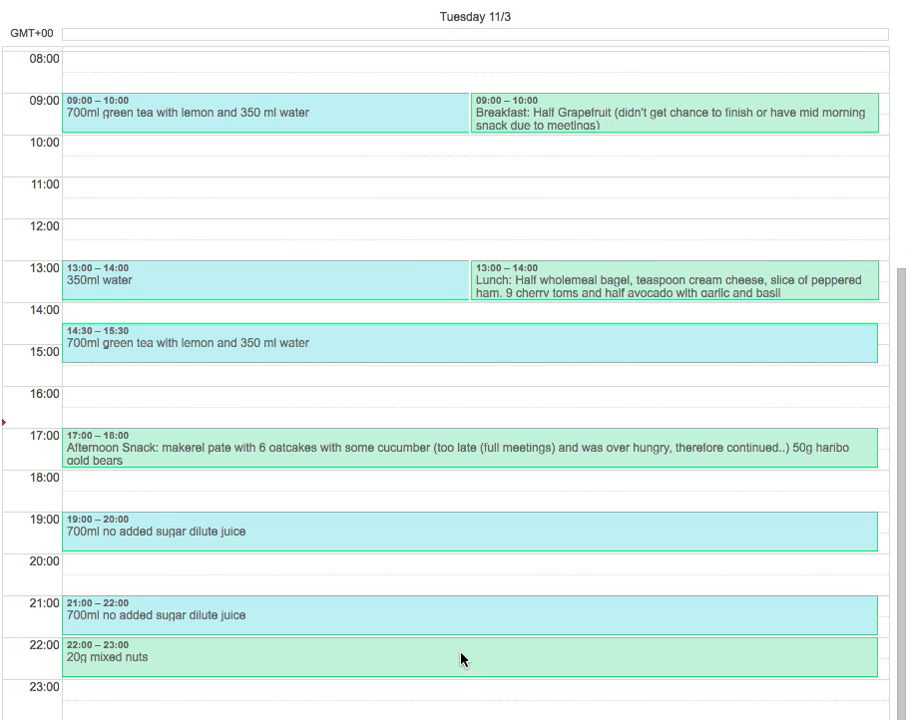
{"action": "mouse_move", "coordinate": [528, 78]}
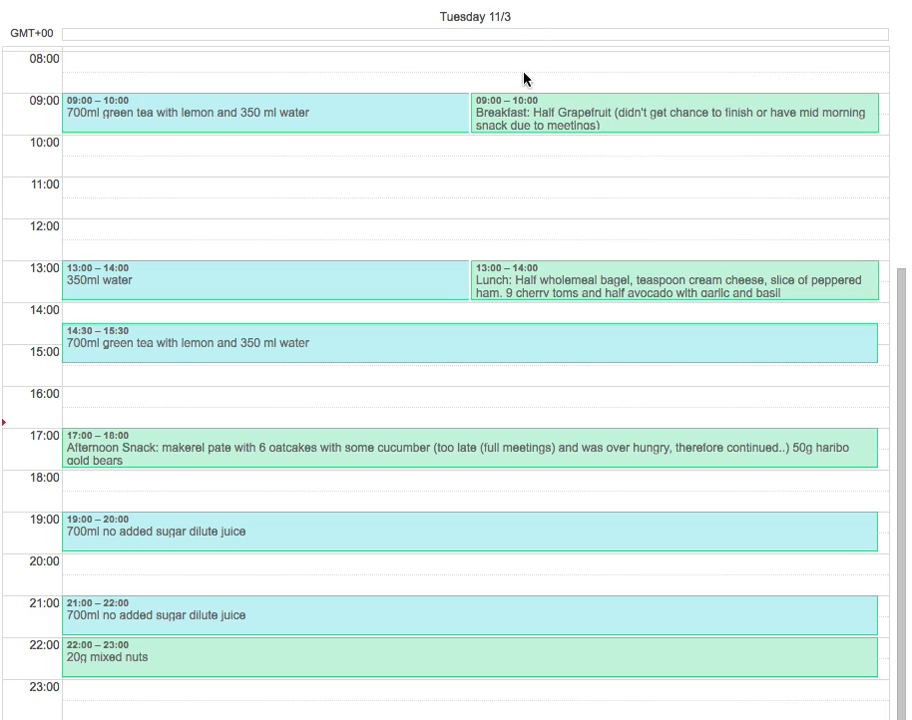
{"action": "mouse_move", "coordinate": [474, 546]}
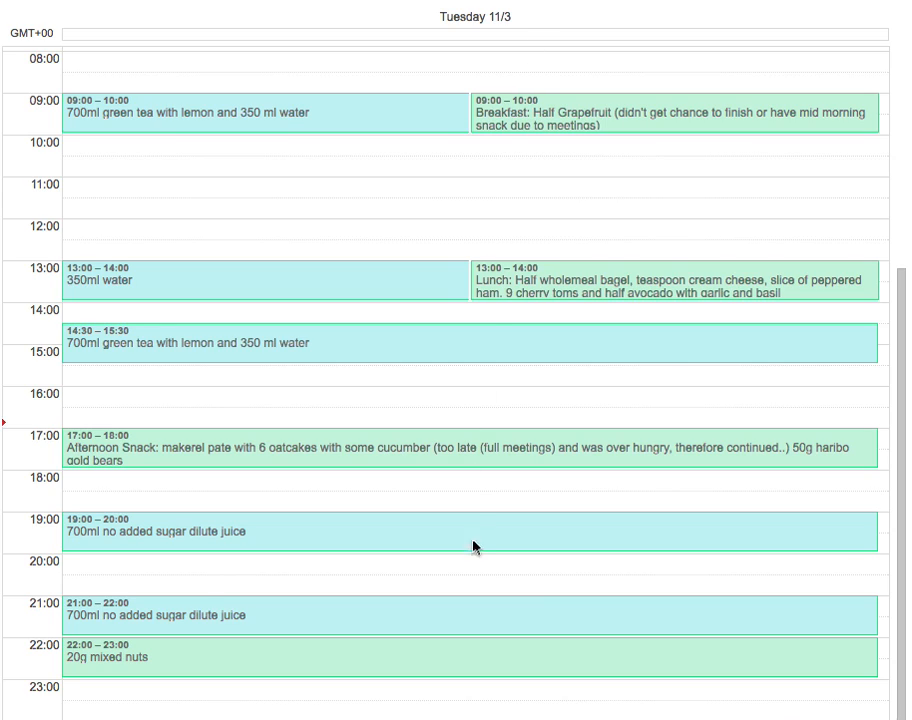
{"action": "mouse_move", "coordinate": [516, 576]}
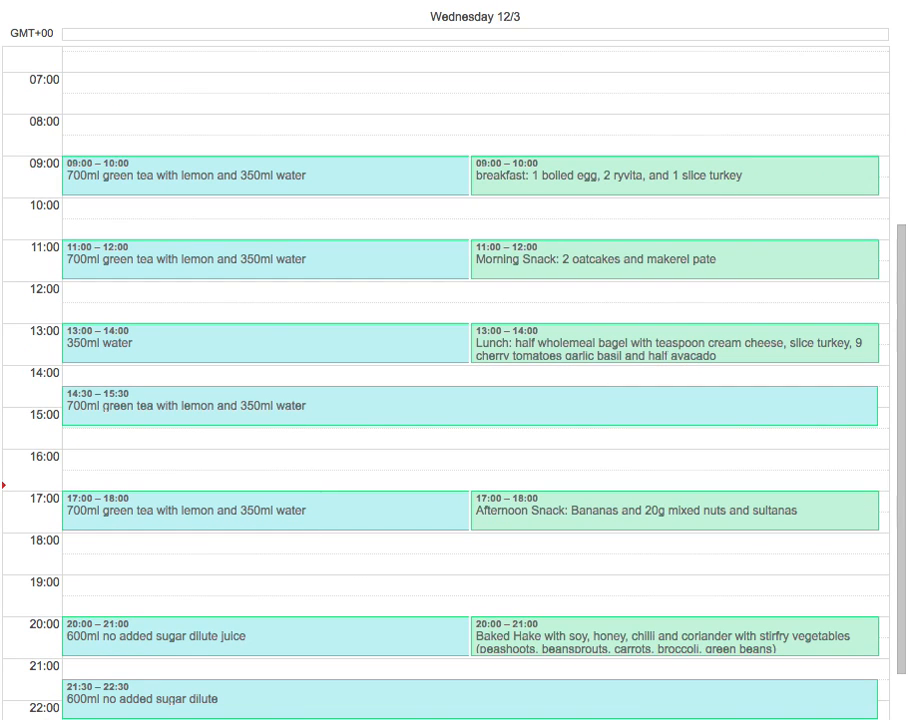
{"action": "scroll", "scroll_direction": "down", "scroll_amount": 3}
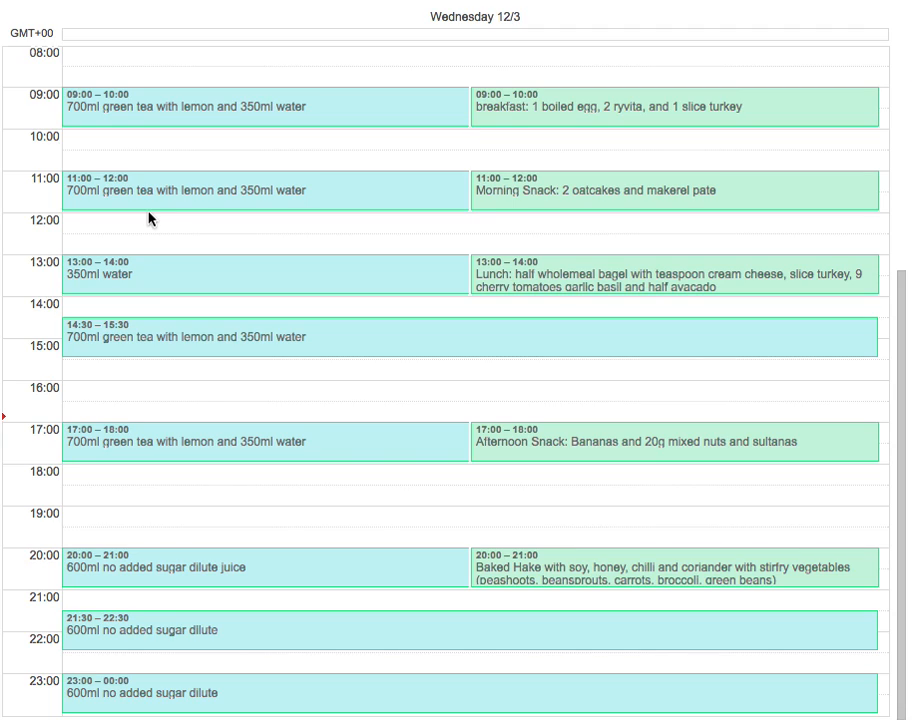
{"action": "mouse_move", "coordinate": [150, 218]}
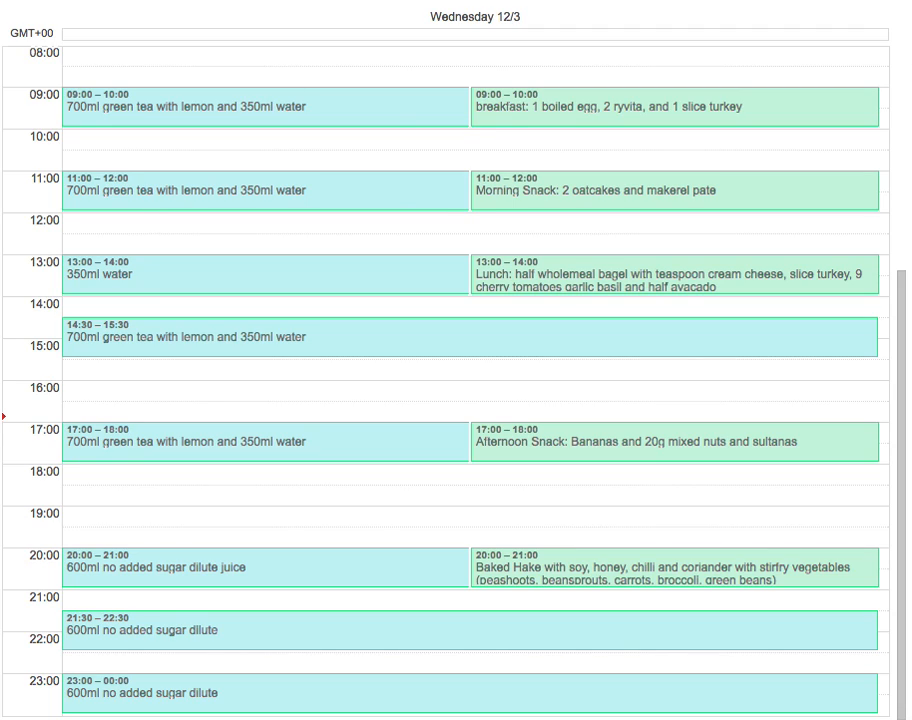